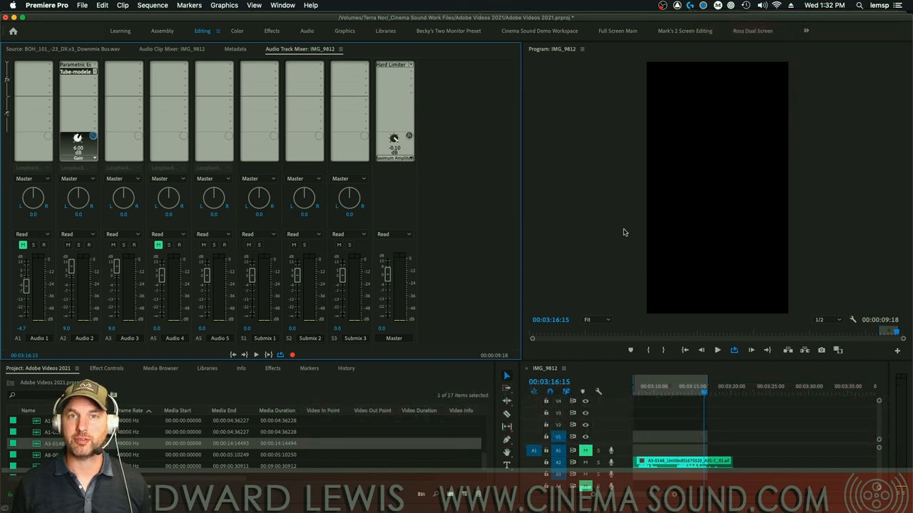
- Show the Amplitude and Compression effects for Audio 2's second effect slot
{"action": "left_click", "coordinate": [717, 350]}
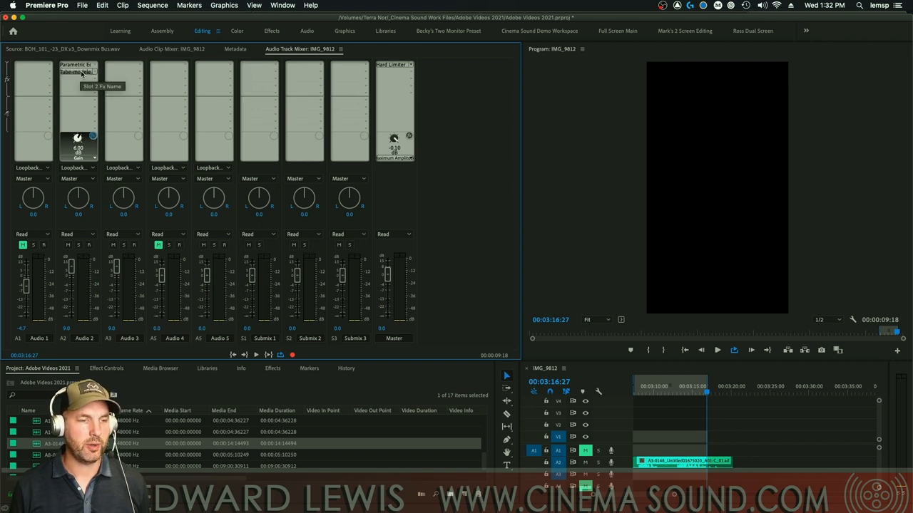
{"action": "left_click", "coordinate": [77, 71]}
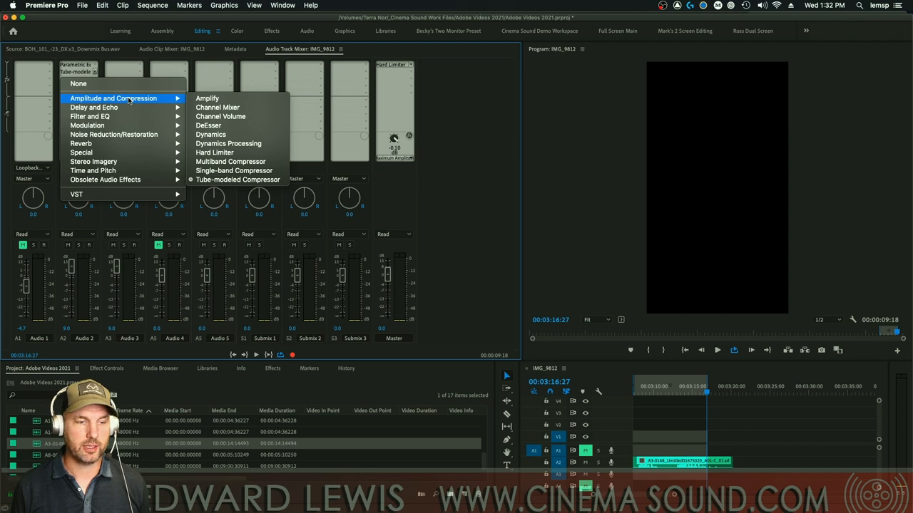
{"action": "mouse_move", "coordinate": [235, 153]}
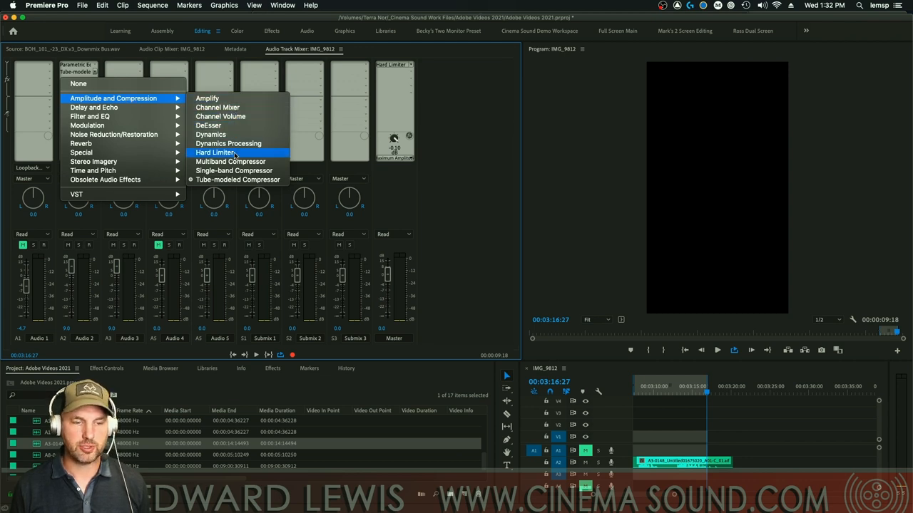
{"action": "mouse_move", "coordinate": [230, 161]}
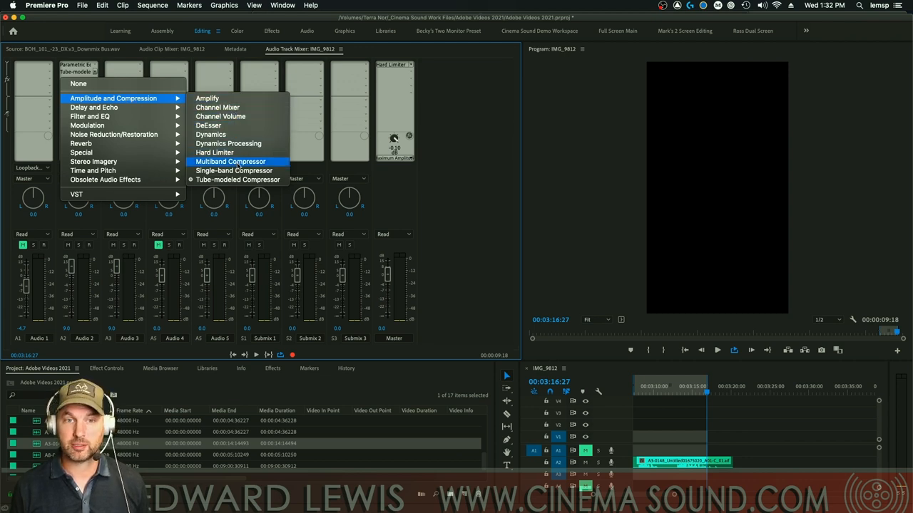
{"action": "mouse_move", "coordinate": [238, 180]}
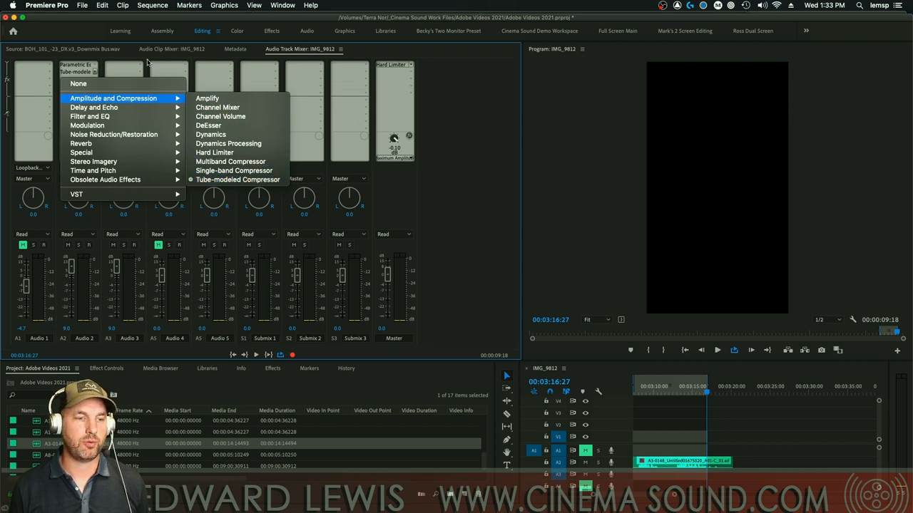
- Open the Tube-modeled Compressor in the Track Fx Editor (-38 dB threshold, 4:1) and reposition it
{"action": "left_click", "coordinate": [237, 180]}
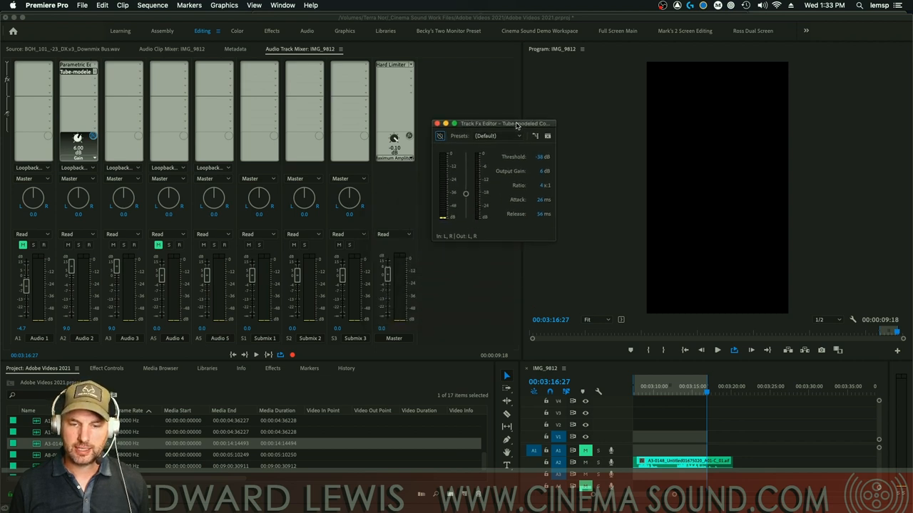
{"action": "left_click_drag", "start_coordinate": [517, 122], "coordinate": [516, 114]}
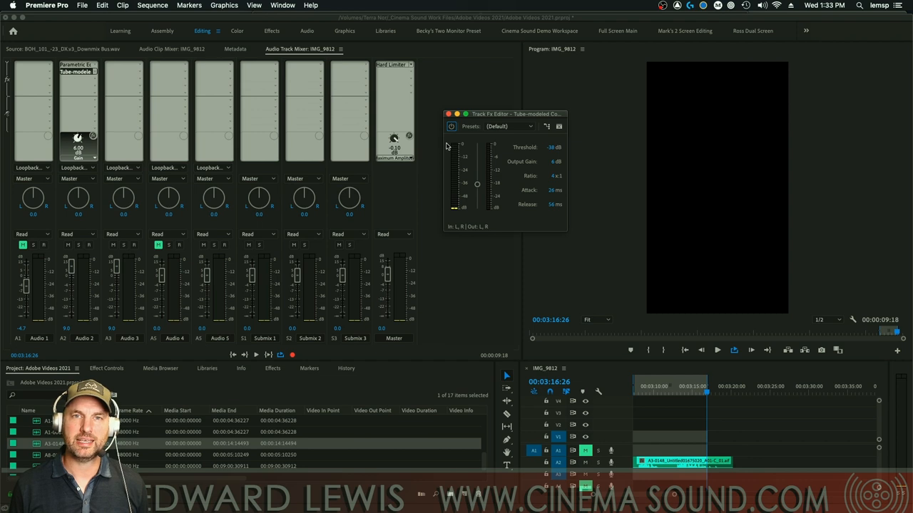
{"action": "mouse_move", "coordinate": [451, 126]}
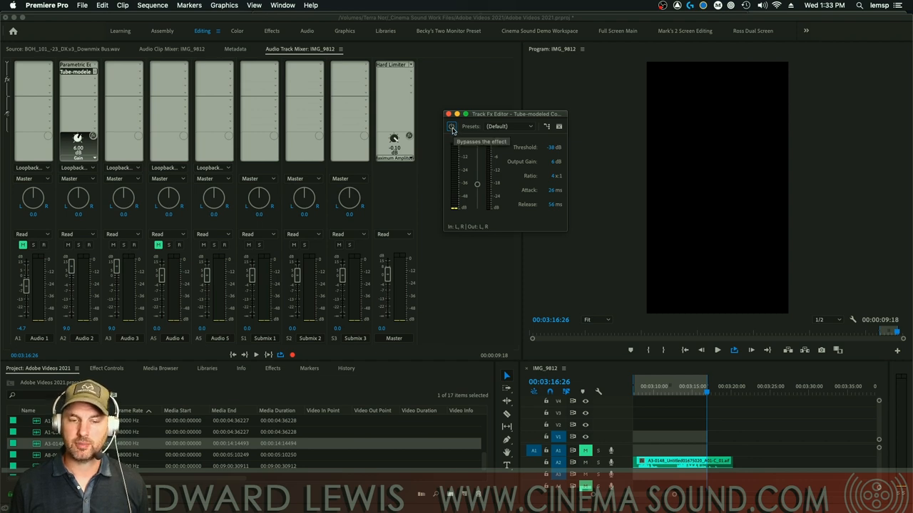